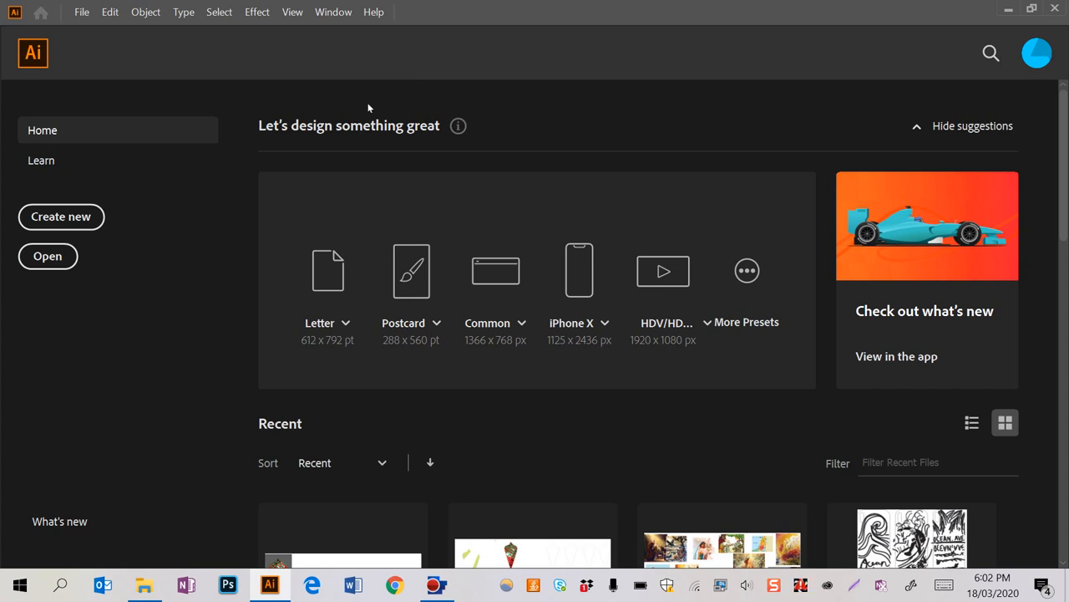
mouse_move(301, 171)
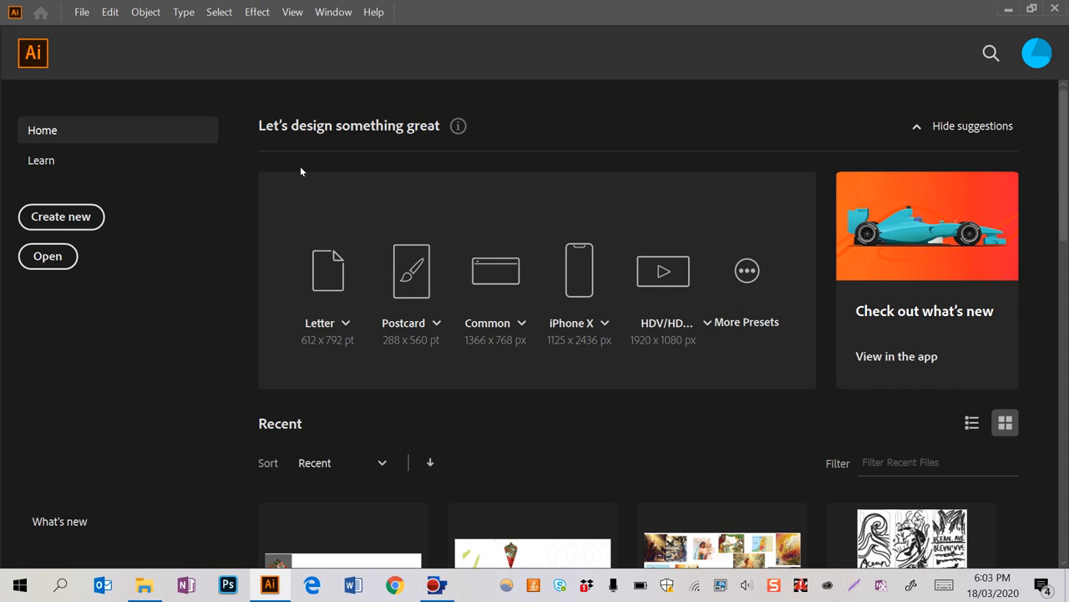
mouse_move(61, 216)
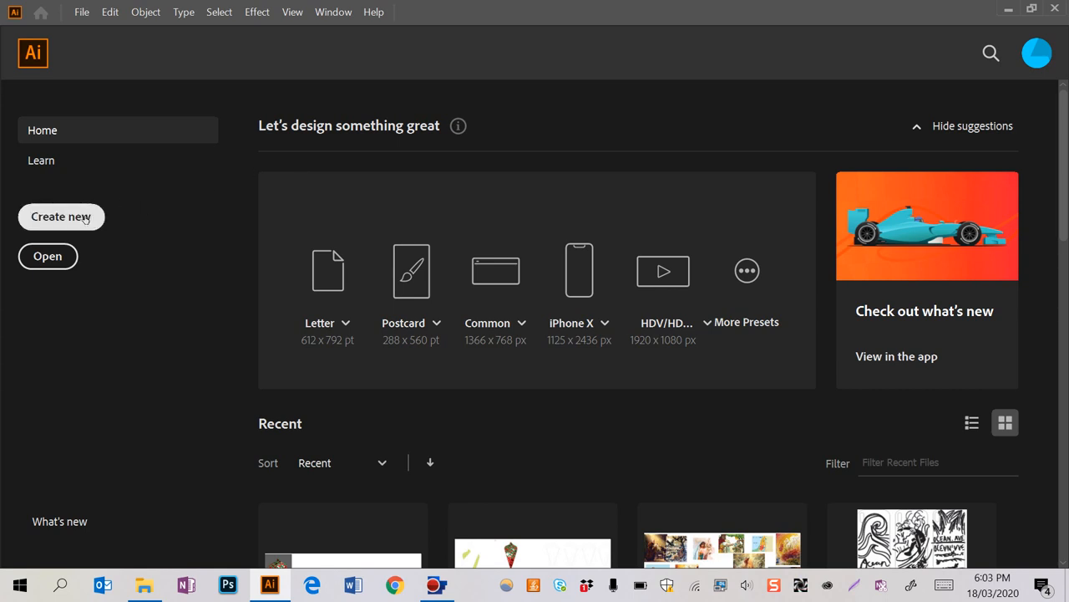
Start a new print document using the A4 preset (595.28 x 841.89 pt)
click(61, 216)
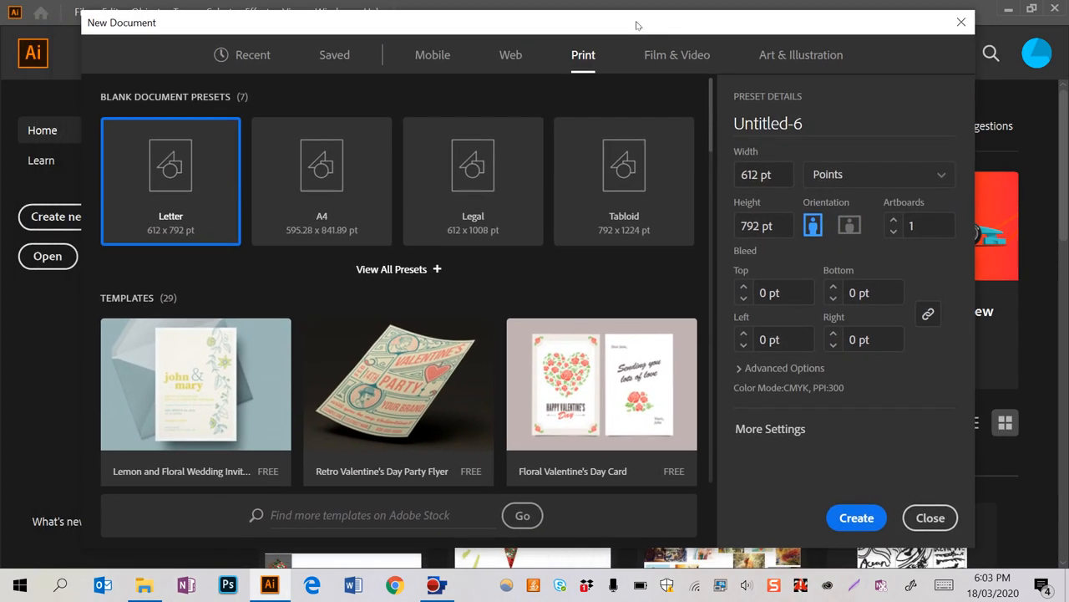
click(322, 181)
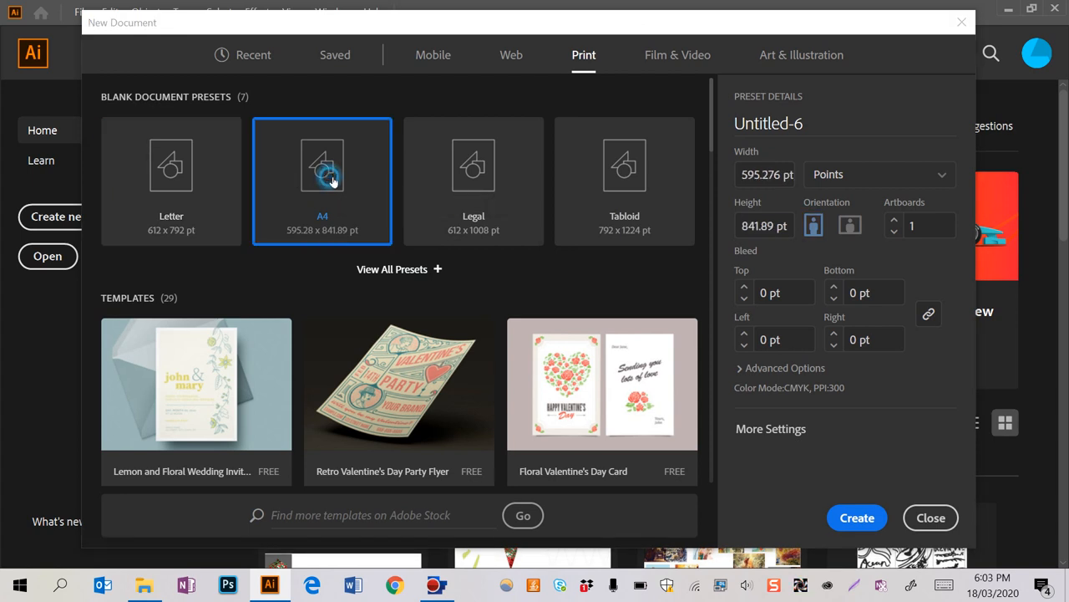
mouse_move(416, 270)
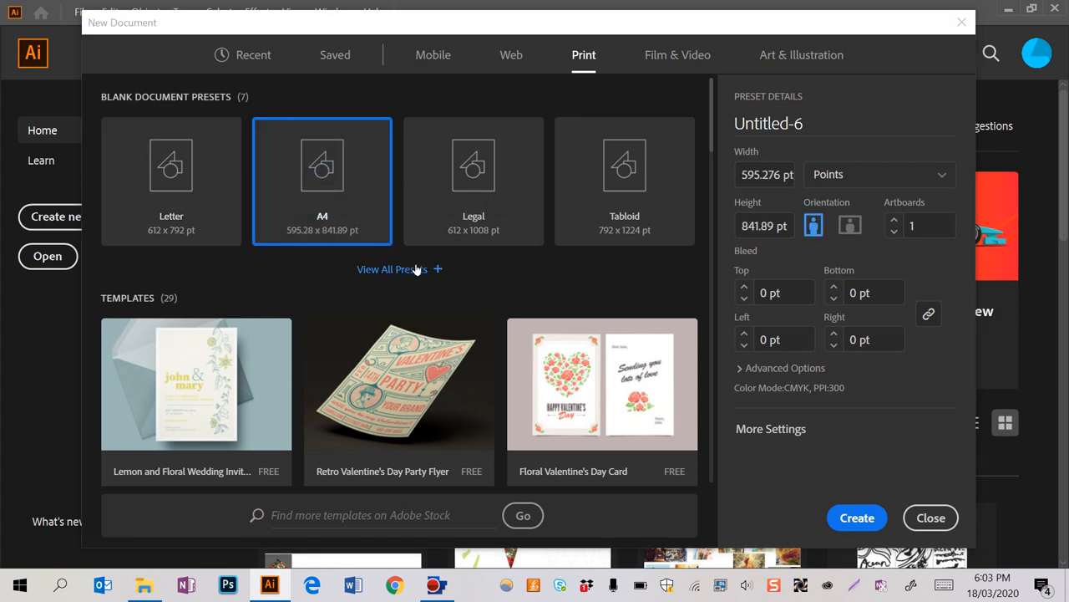
mouse_move(842, 492)
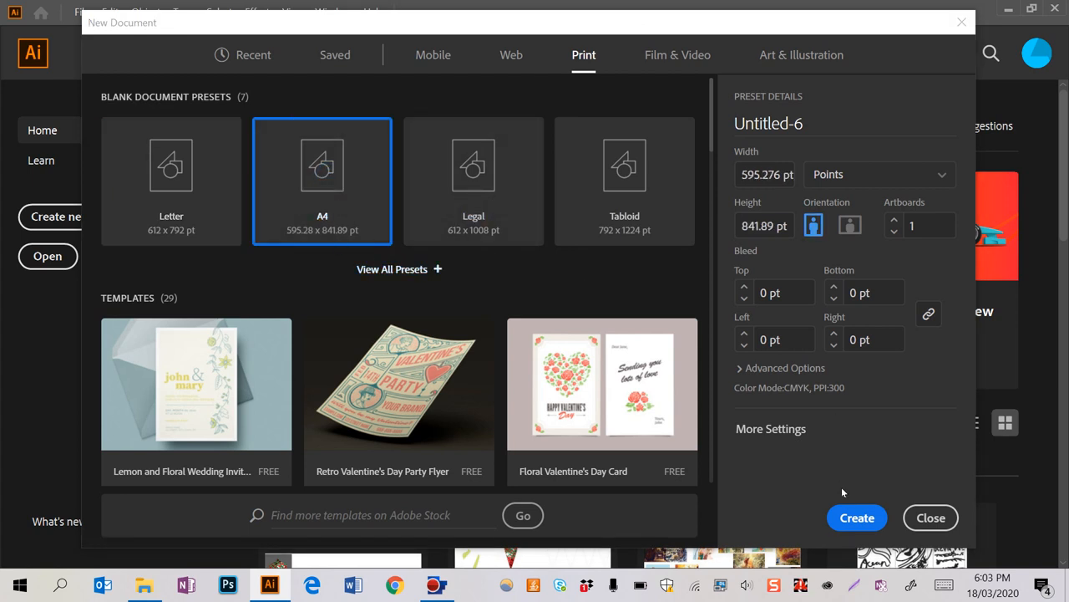
Create the blank A4 document and float the Tools panel in two columns
click(856, 517)
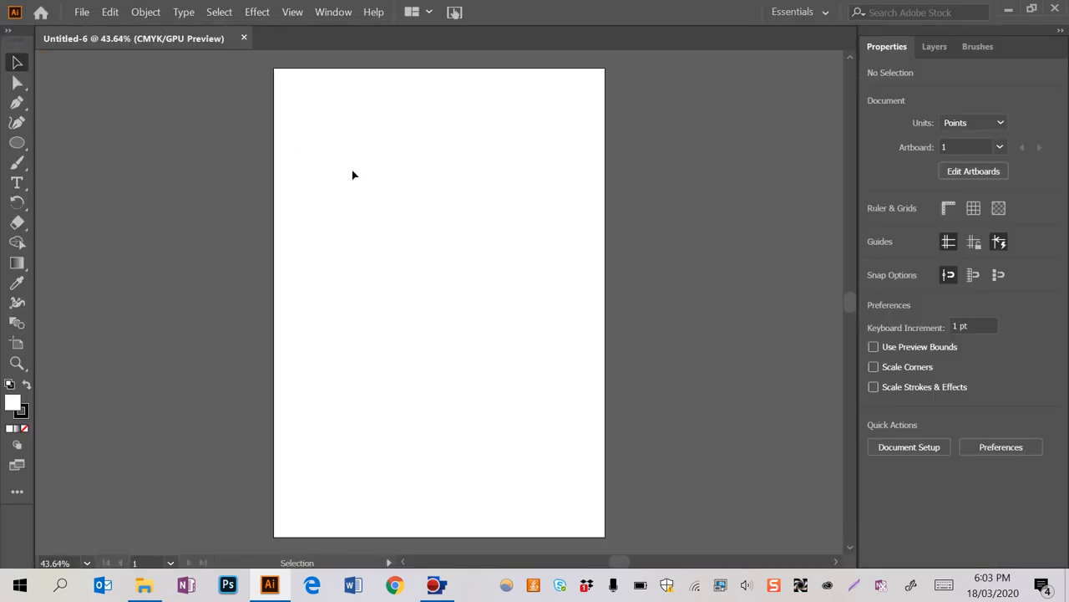
mouse_move(573, 154)
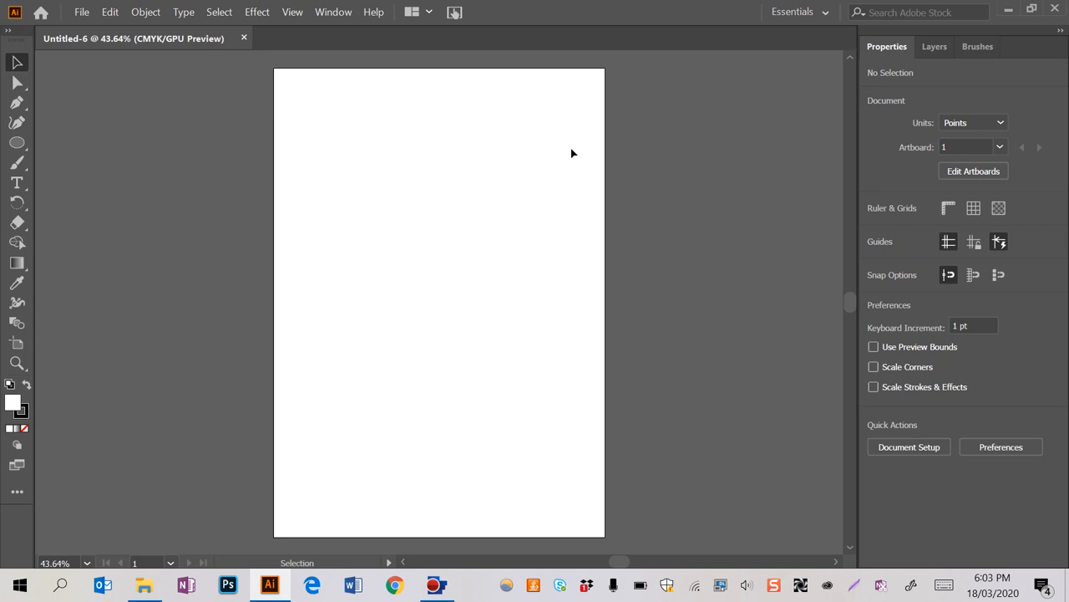
mouse_move(880, 247)
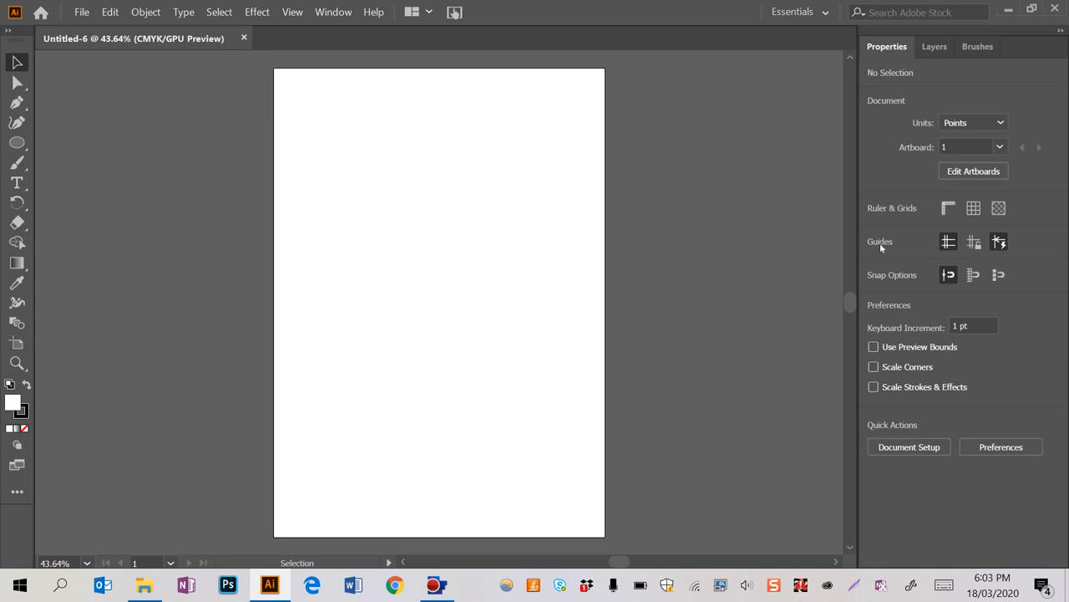
mouse_move(13, 63)
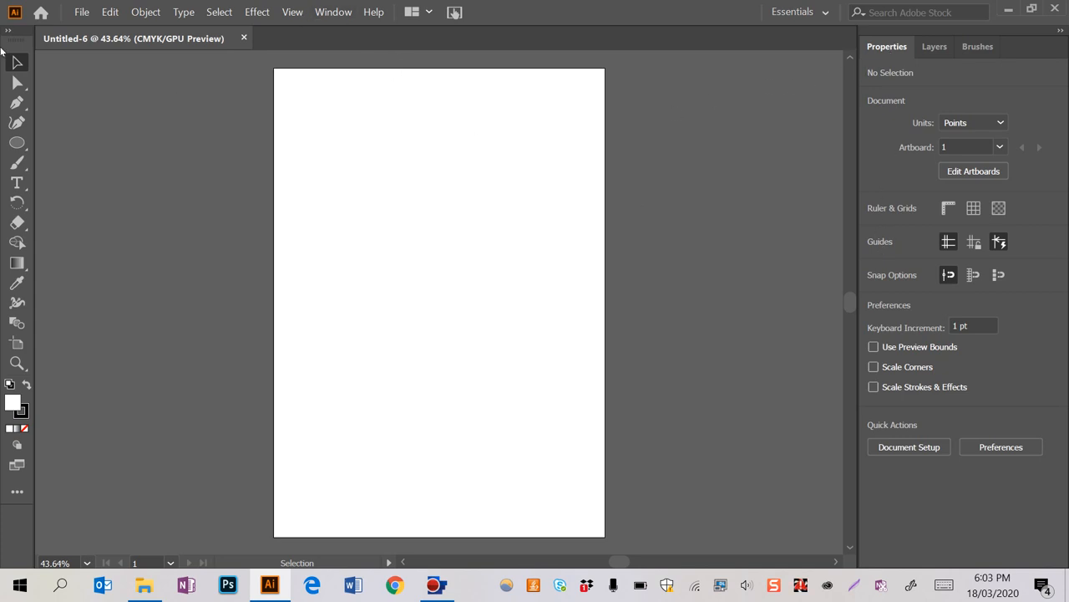
click(333, 12)
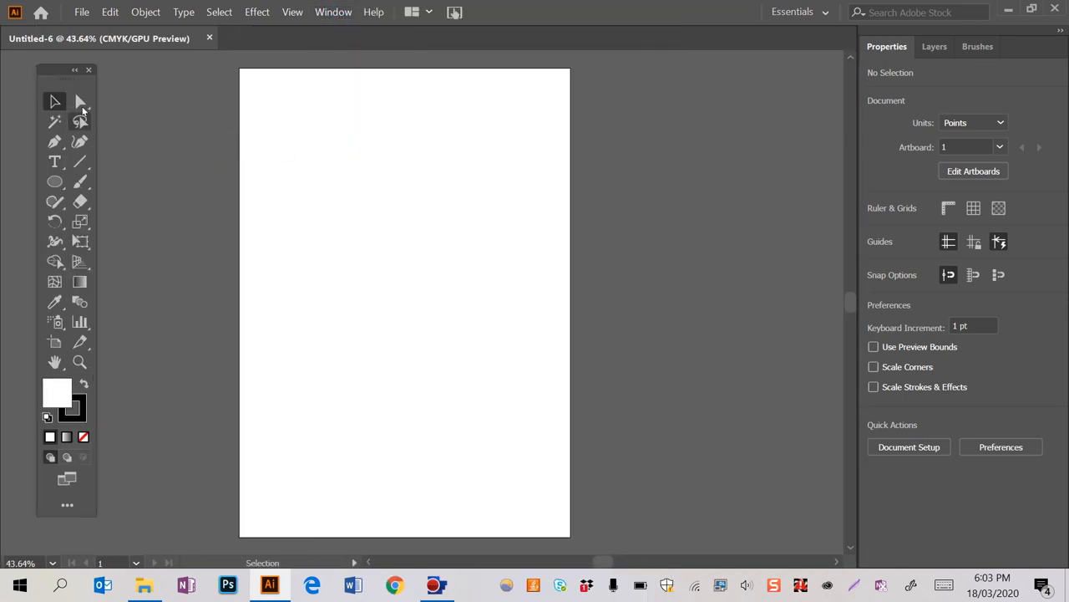
click(75, 69)
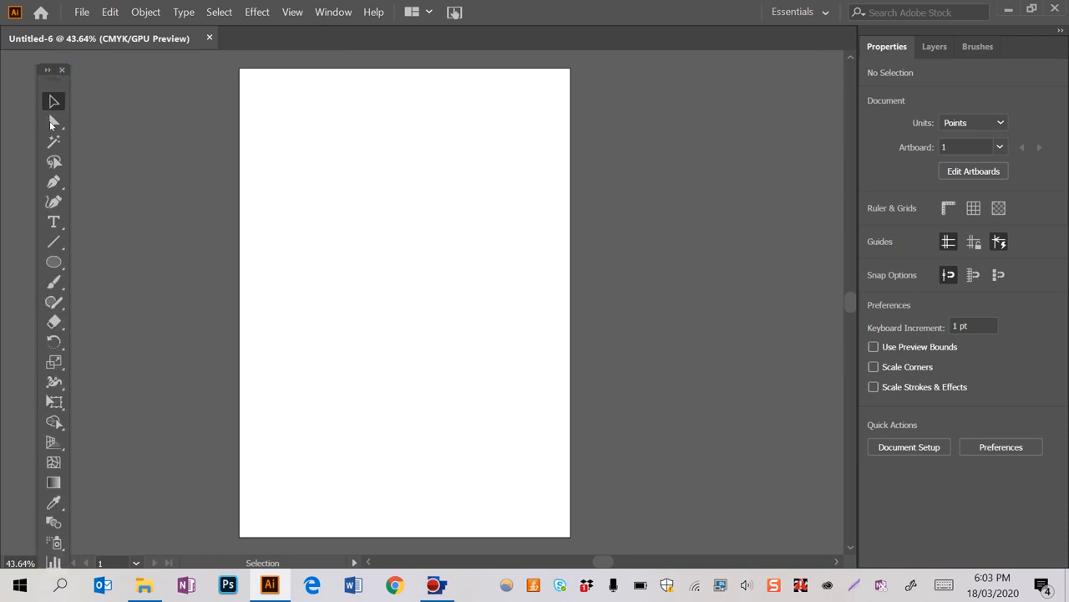
mouse_move(50, 65)
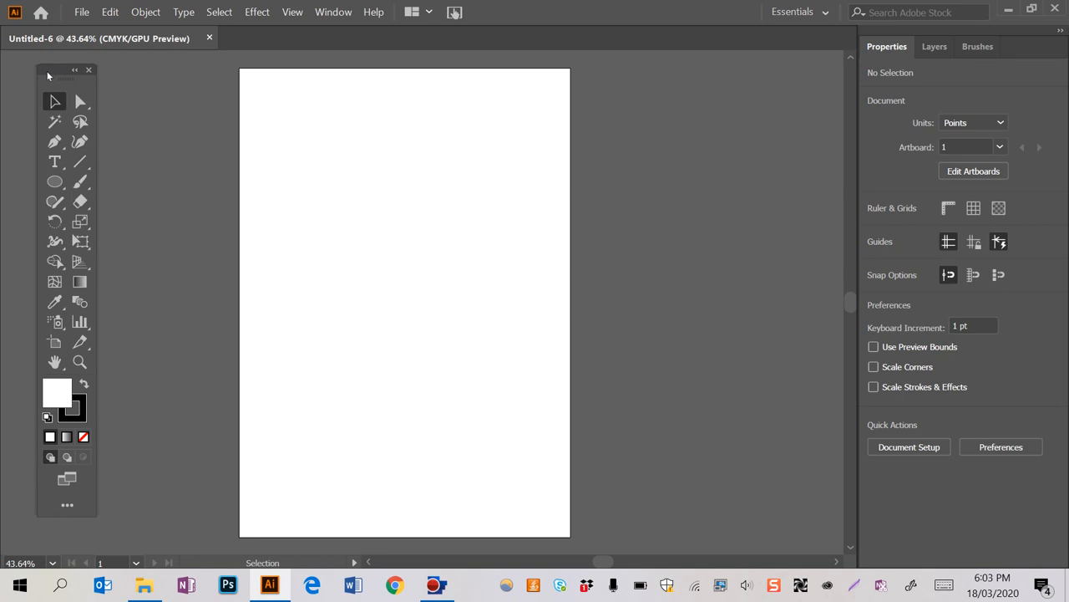
mouse_move(55, 202)
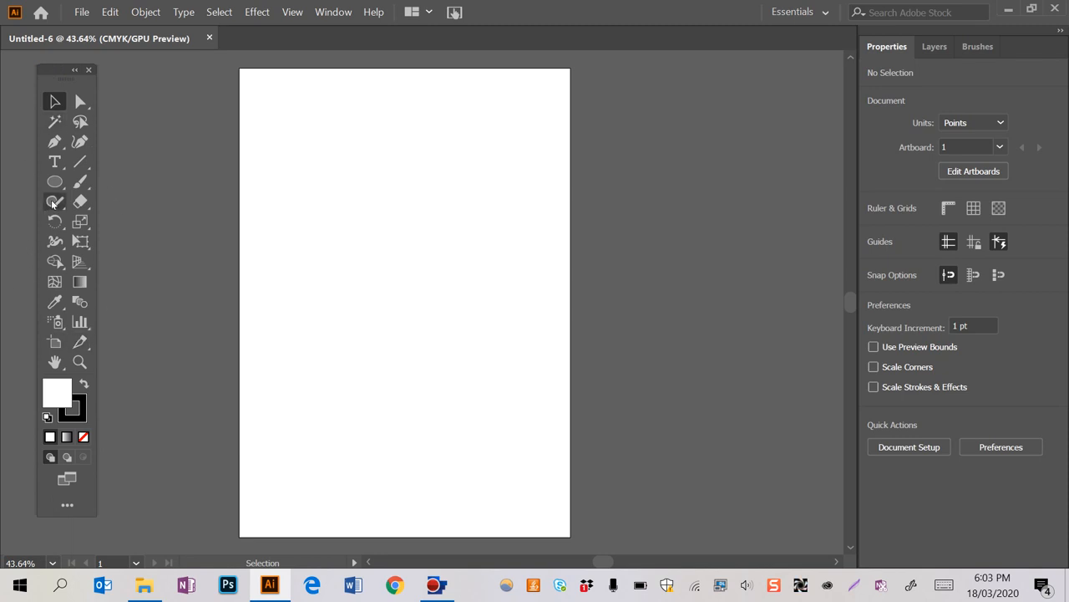
Switch from the Rectangle tool to the Ellipse Tool via its flyout
click(54, 181)
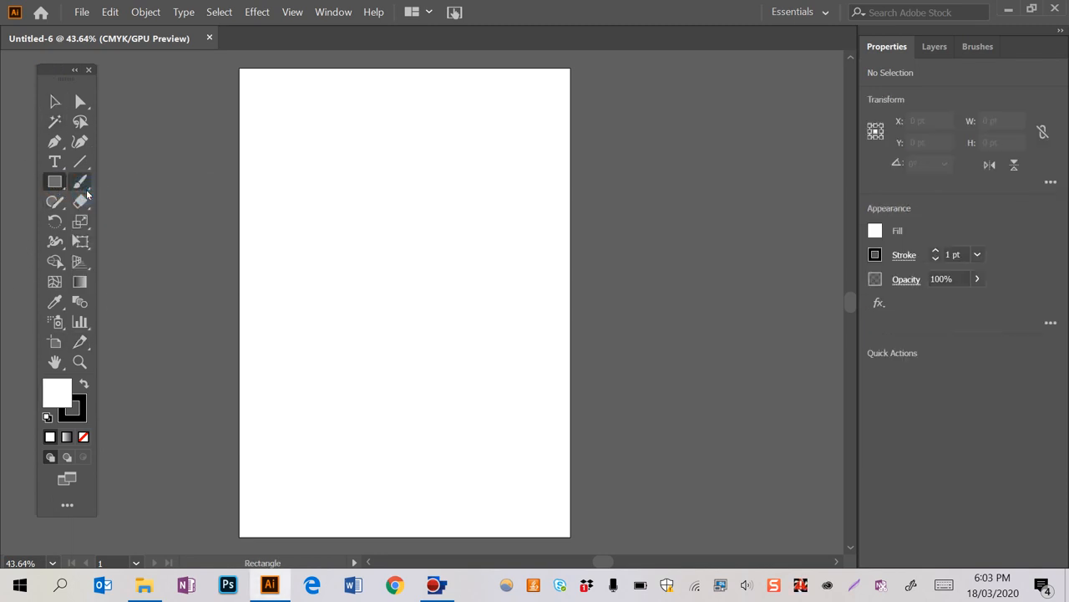
mouse_move(75, 232)
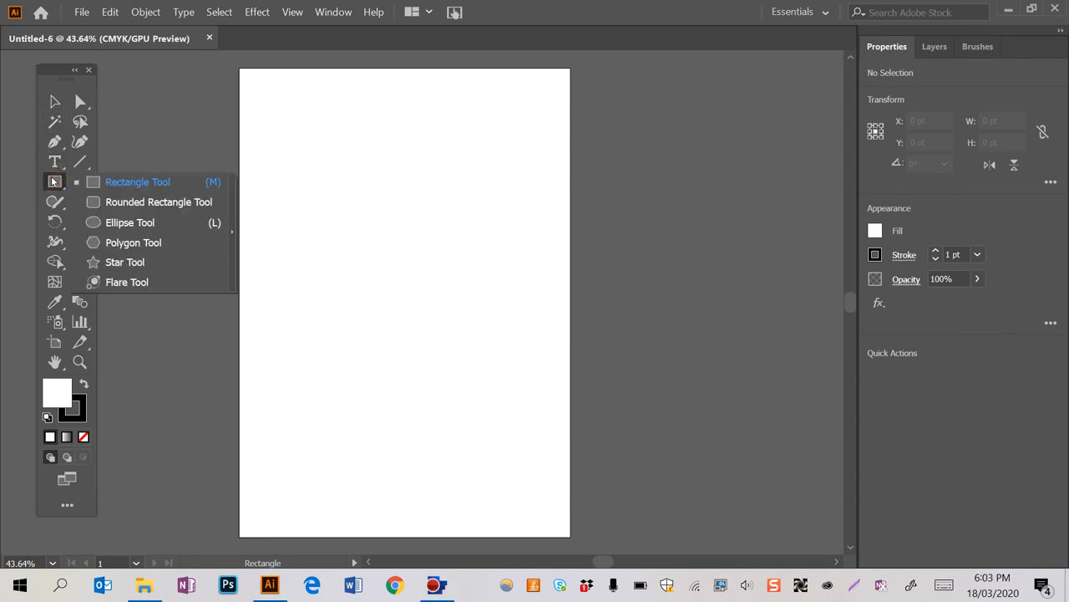
mouse_move(129, 222)
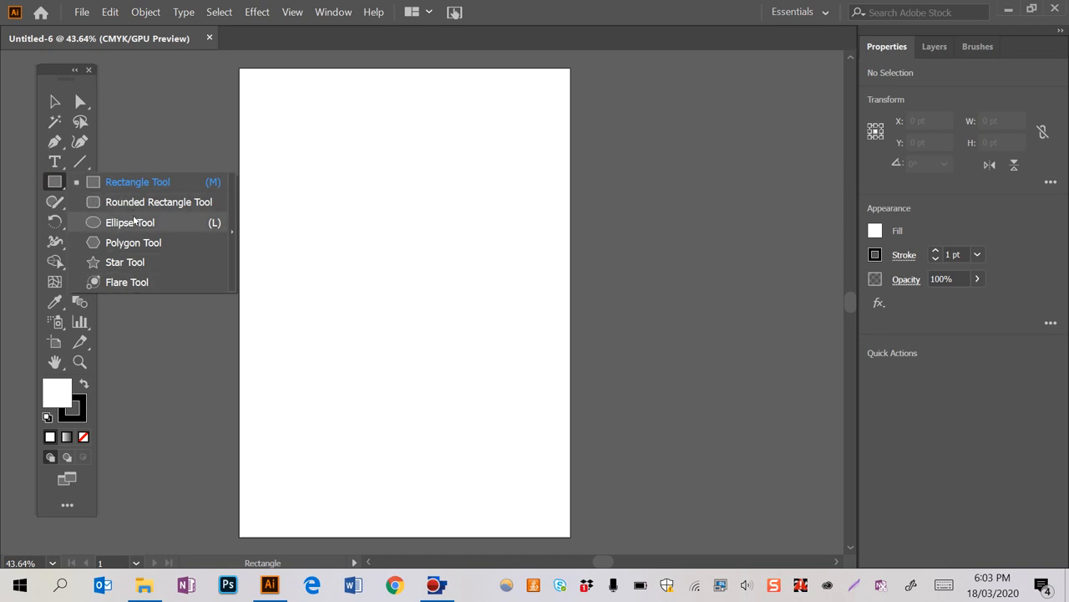
click(130, 221)
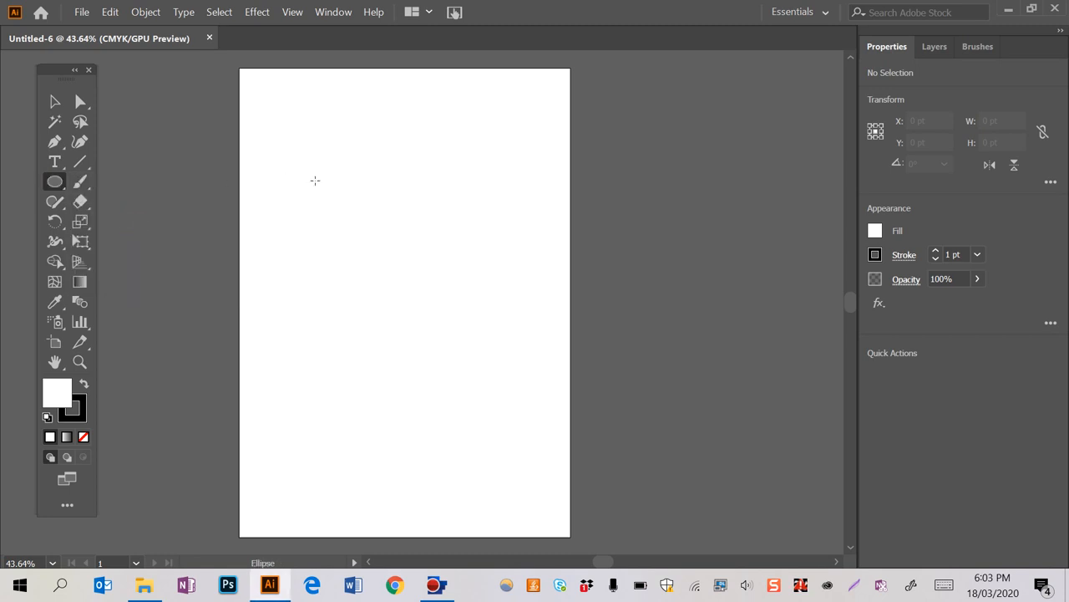
mouse_move(335, 177)
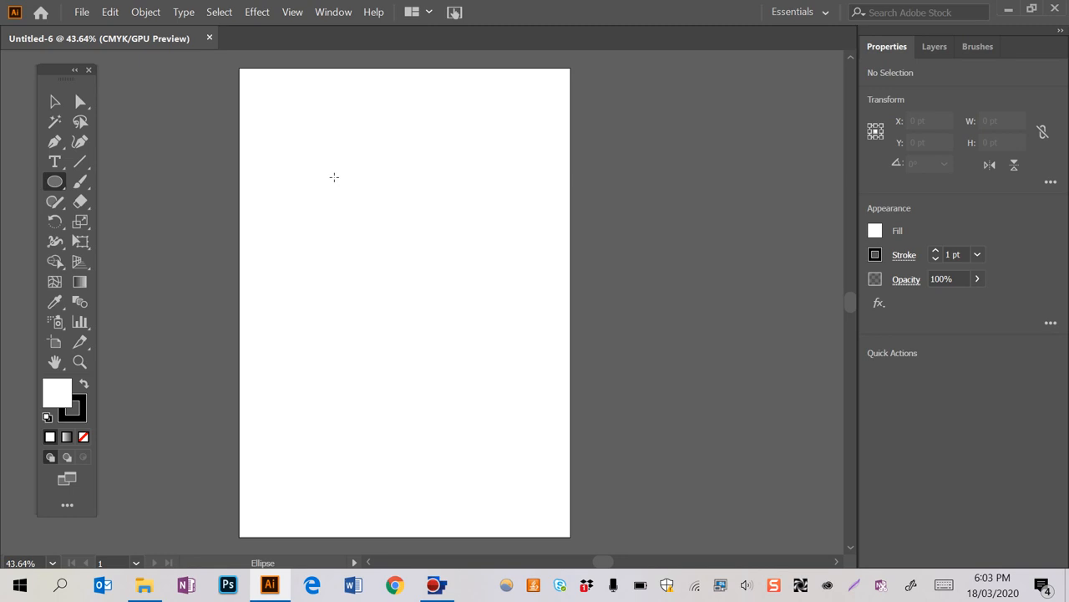
Shift-drag a 225 x 225 pt circle in the page's upper half
drag(335, 177, 441, 282)
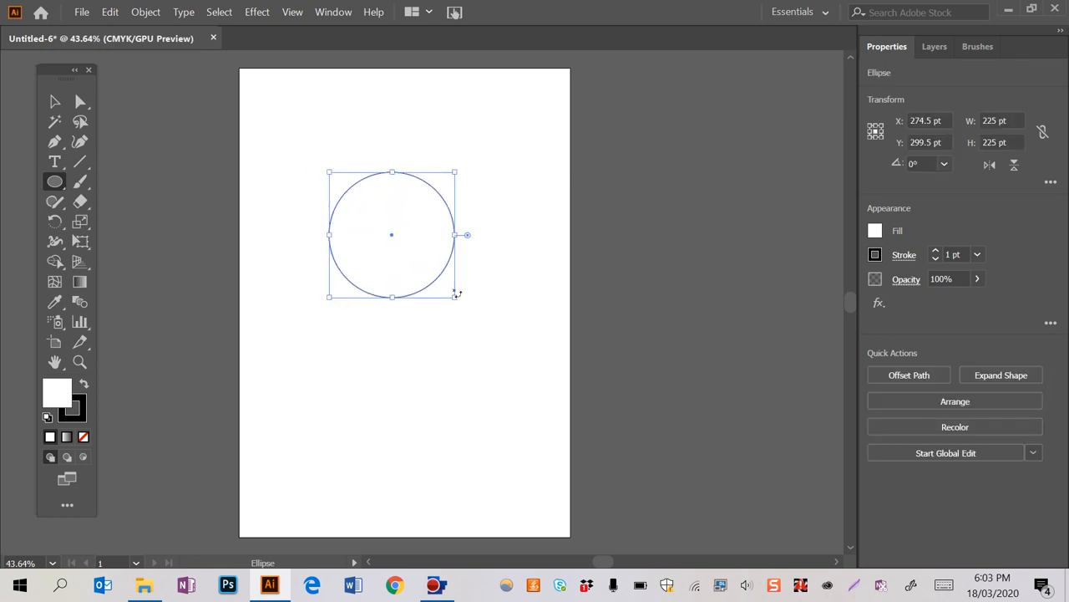
mouse_move(479, 272)
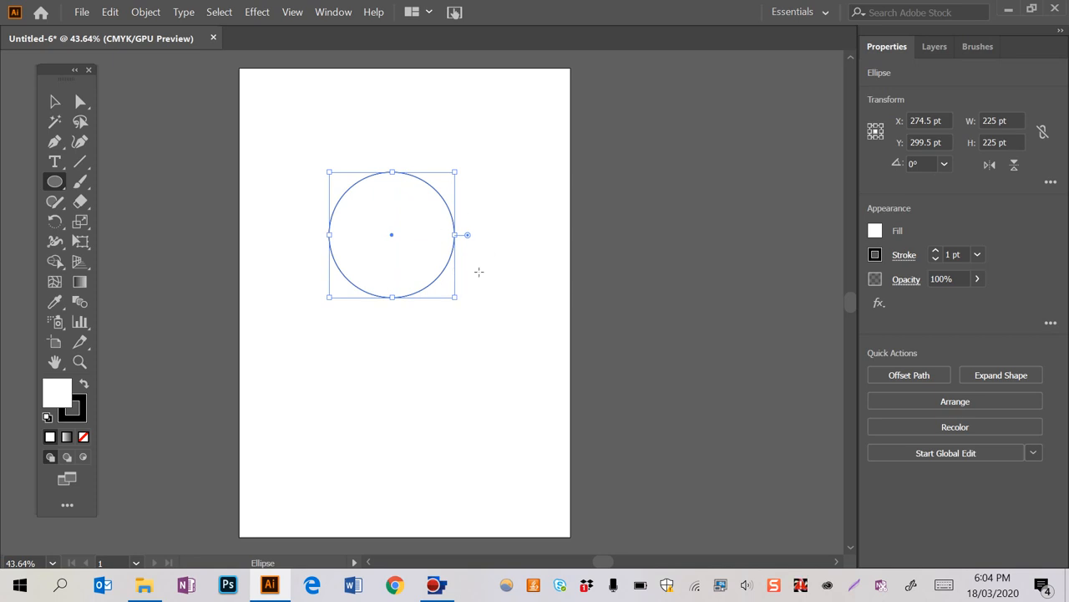
mouse_move(894, 68)
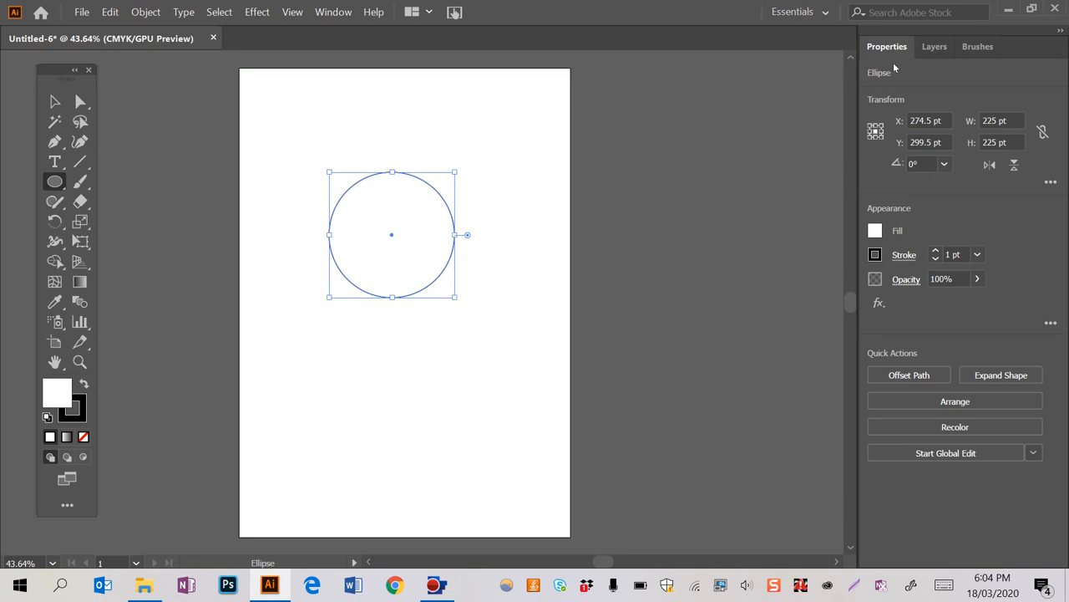
mouse_move(271, 280)
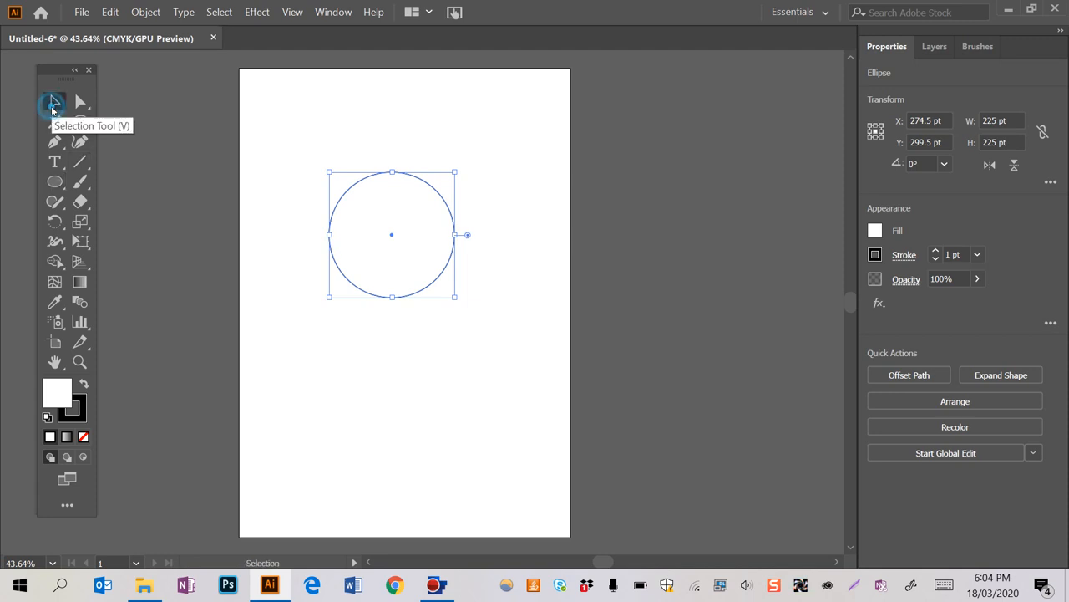
mouse_move(434, 290)
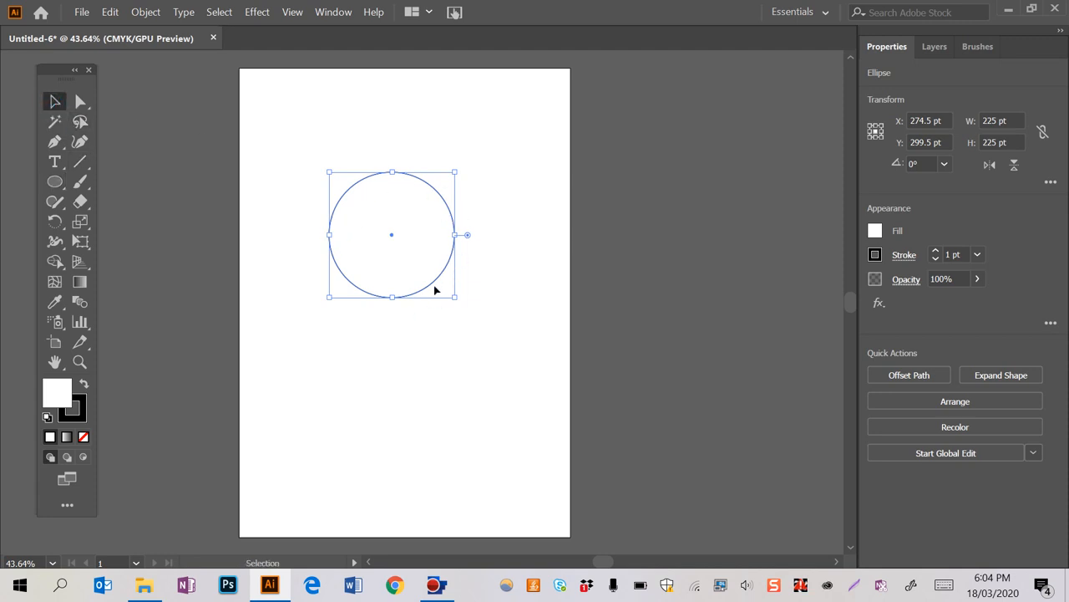
mouse_move(814, 214)
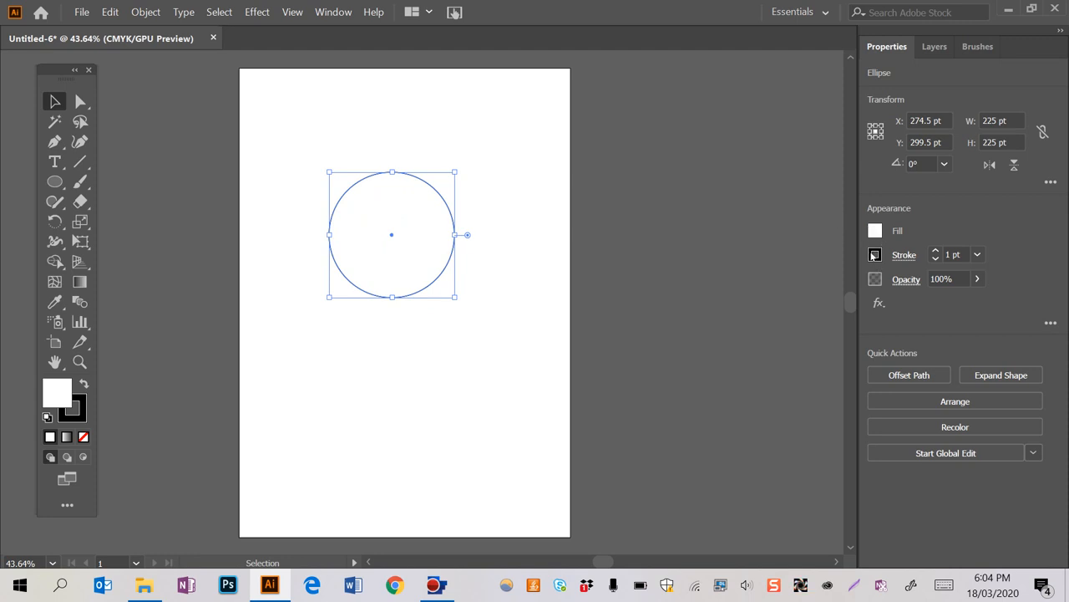
click(875, 230)
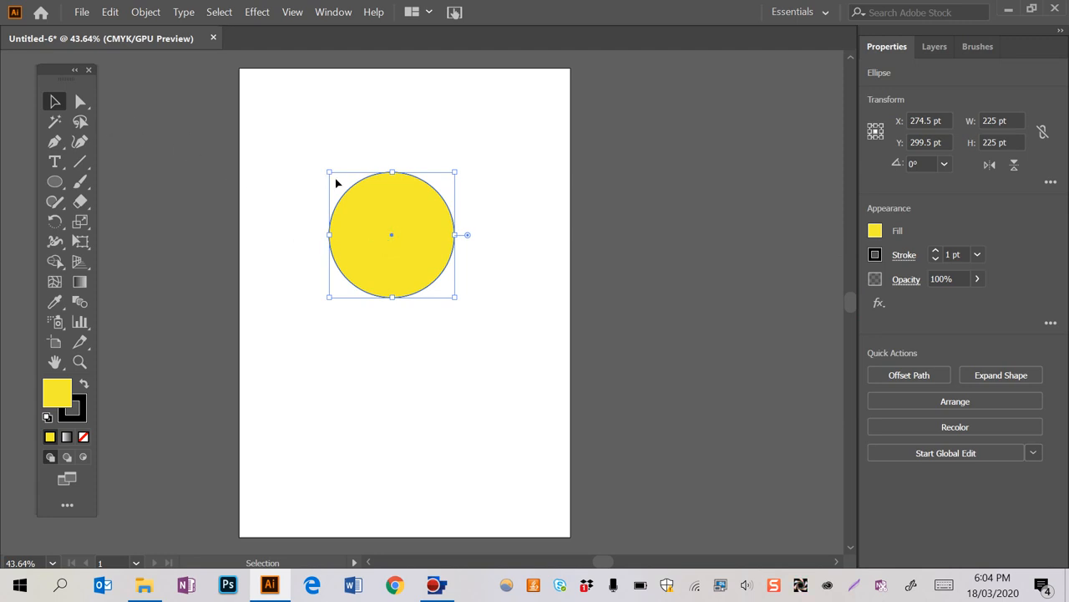
mouse_move(451, 213)
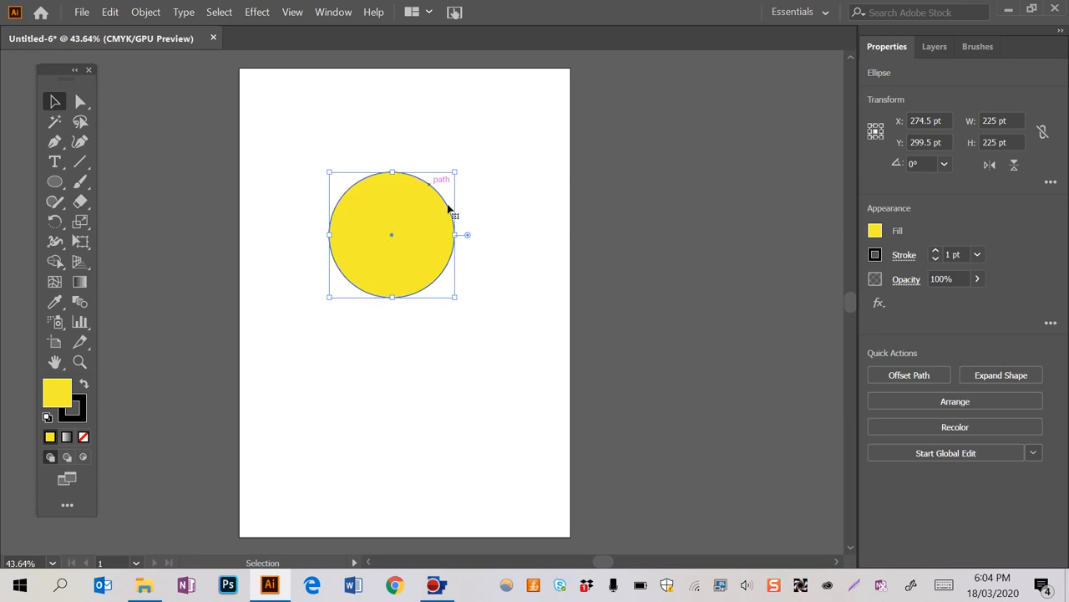
mouse_move(376, 263)
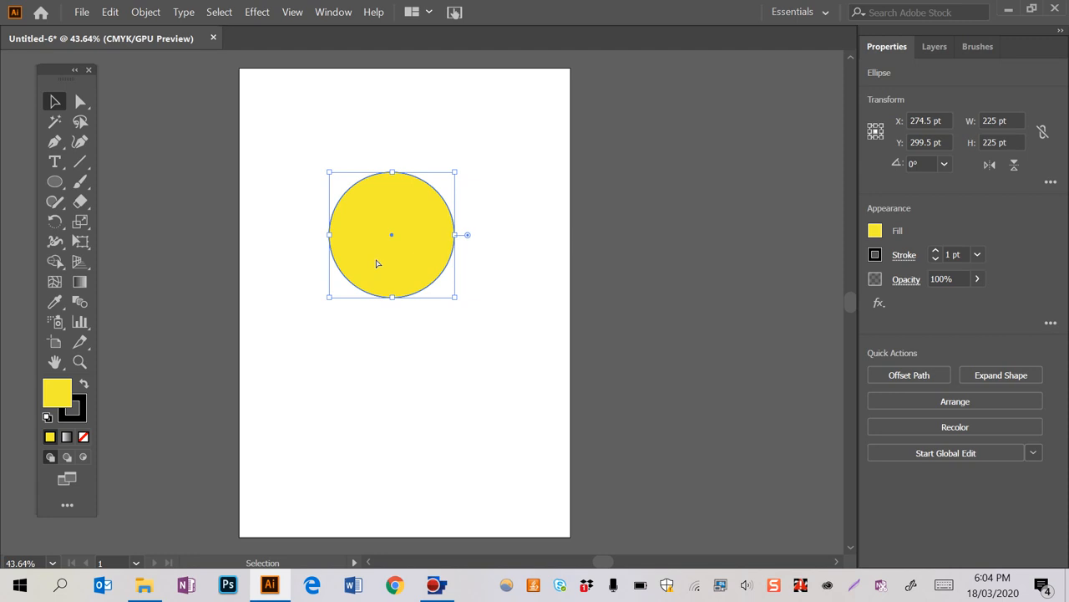
drag(392, 235, 422, 301)
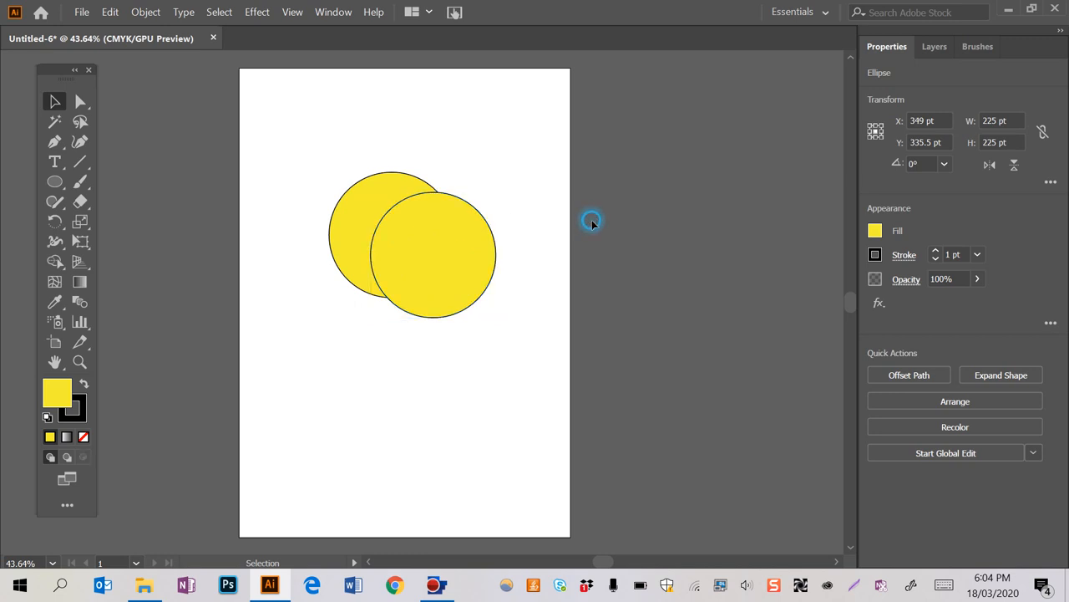
drag(409, 250, 468, 253)
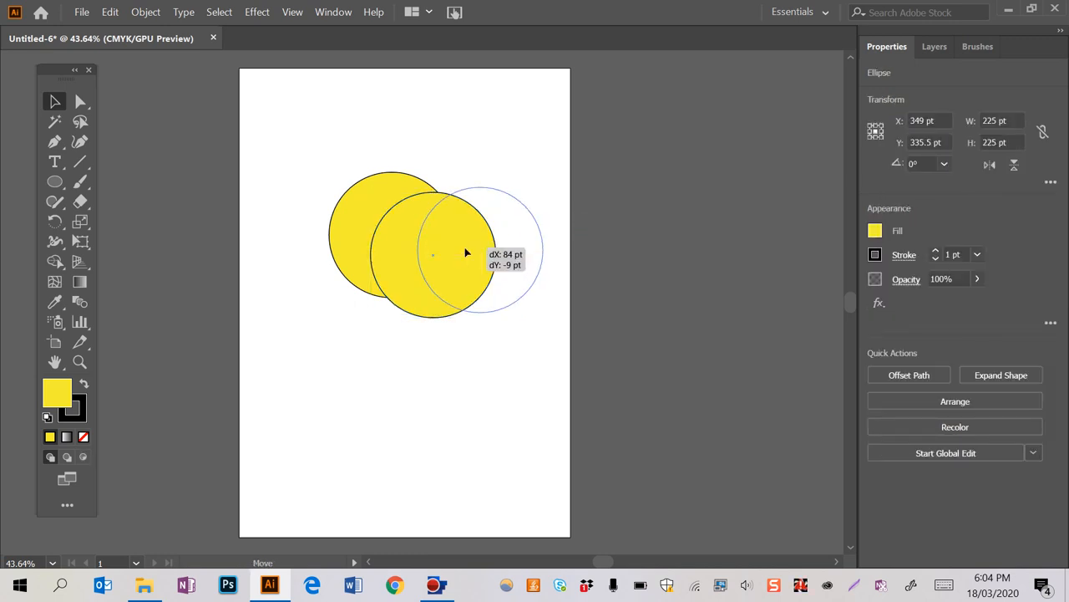
drag(467, 253, 376, 317)
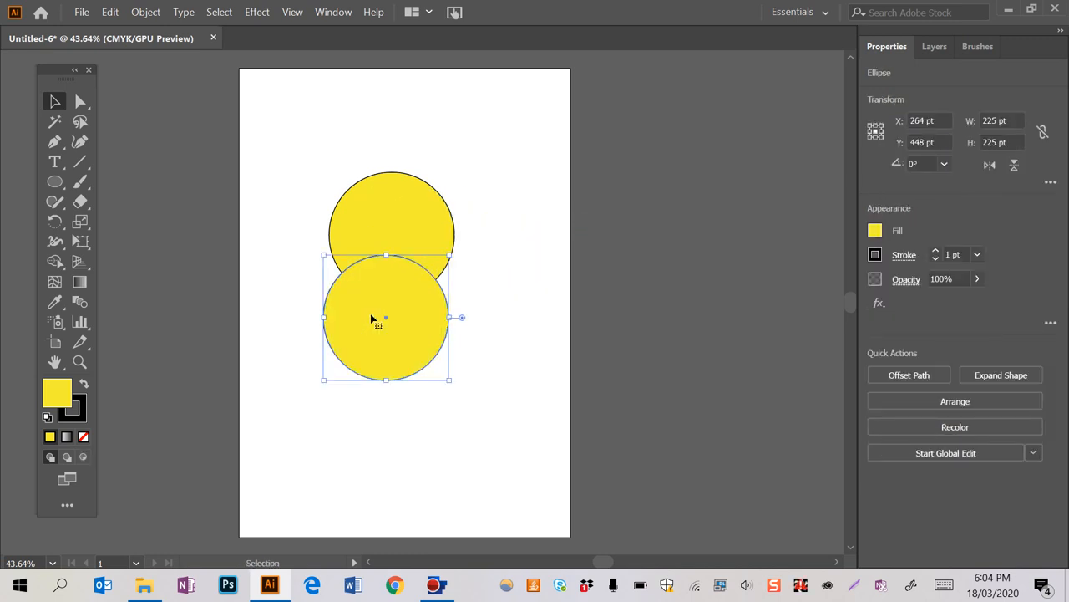
drag(384, 318, 422, 300)
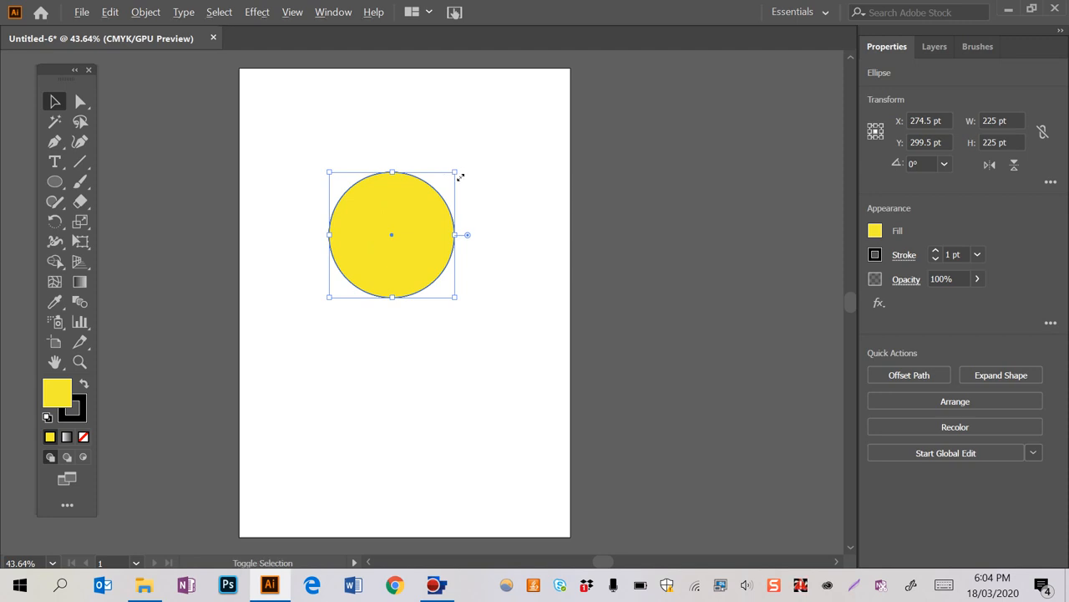
Alt+Shift-drag a corner handle to make a centred 187 pt copy of the circle
drag(455, 173, 444, 184)
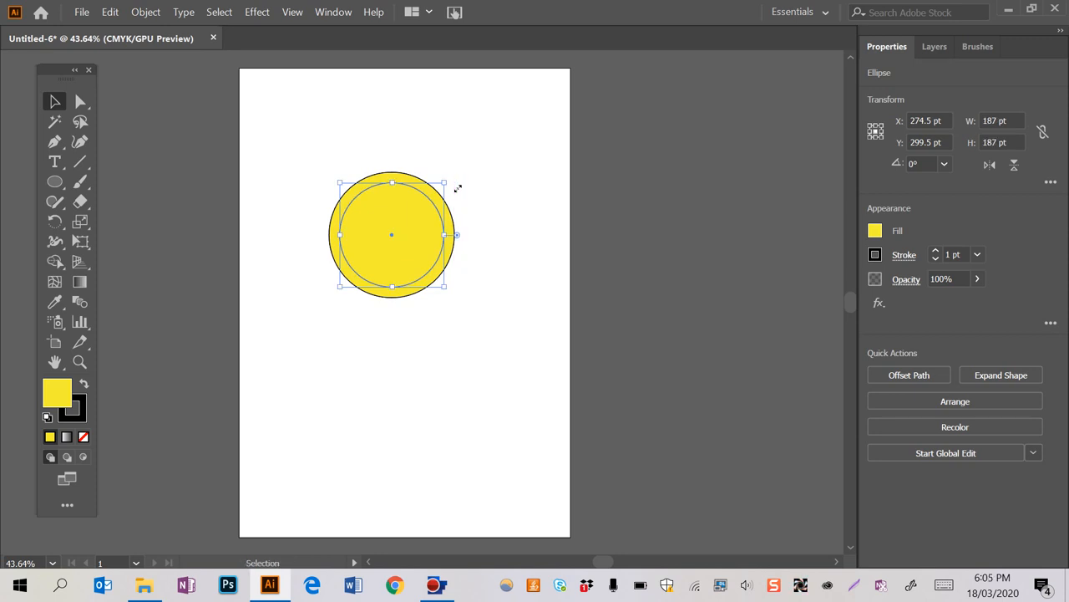
mouse_move(61, 388)
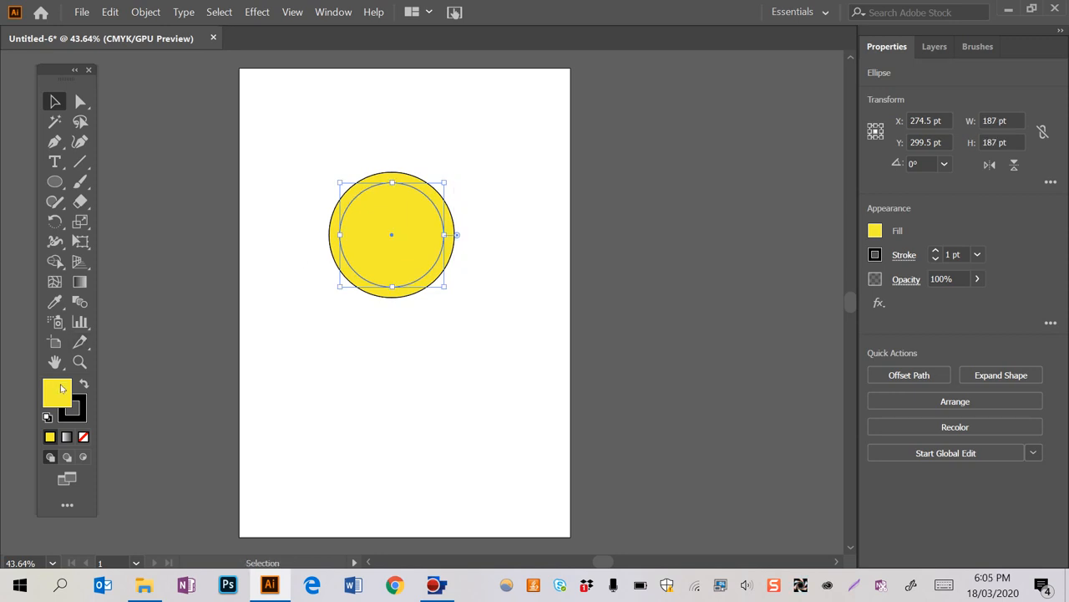
mouse_move(57, 394)
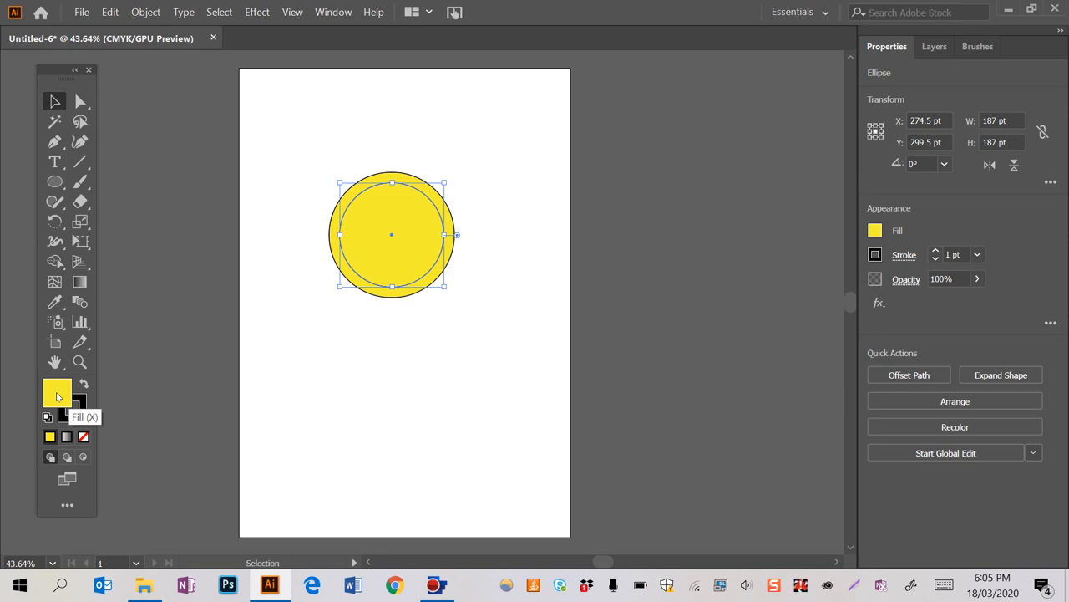
Set the inner circle's fill to a pale yellow in the Color Picker
double_click(56, 393)
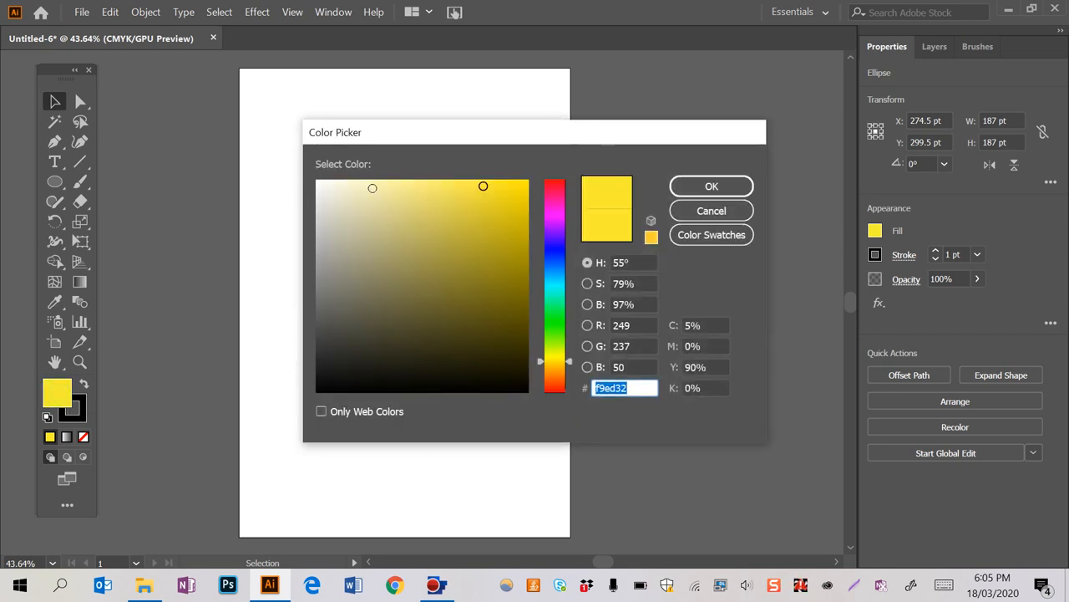
click(387, 190)
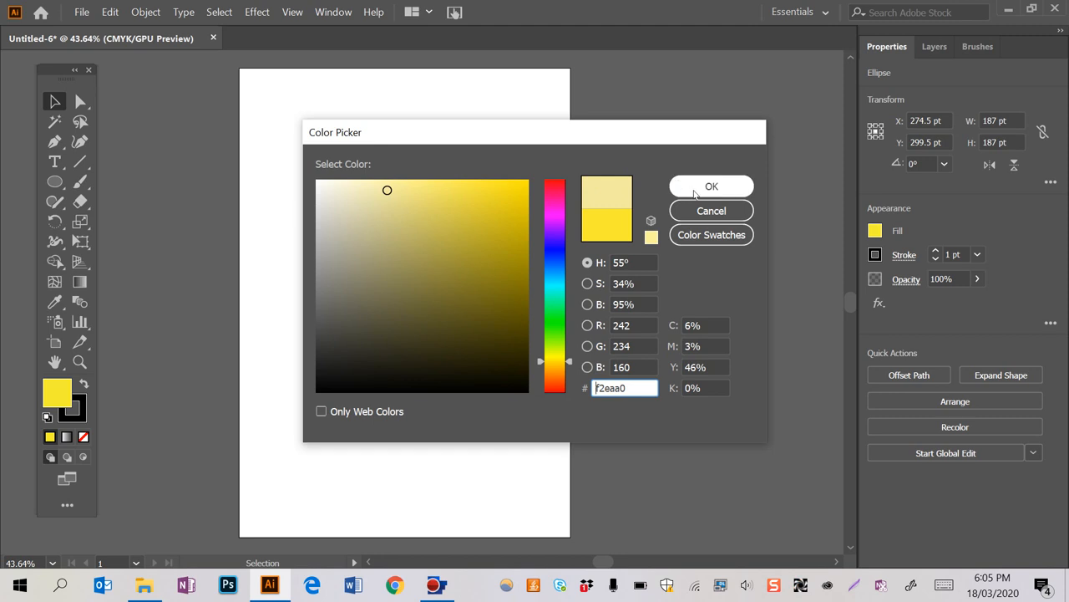
click(711, 185)
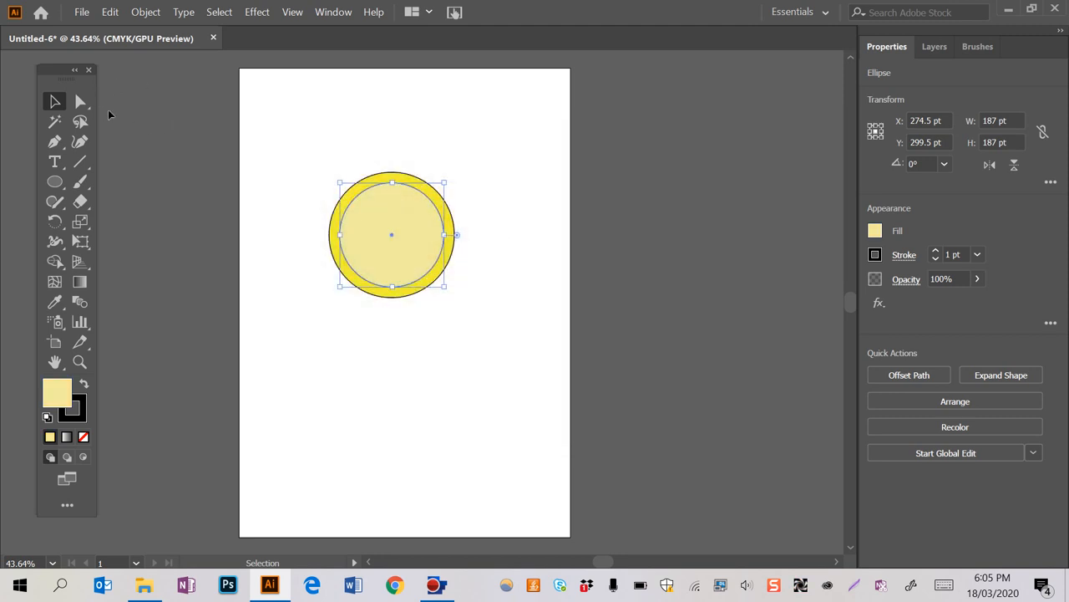
mouse_move(79, 162)
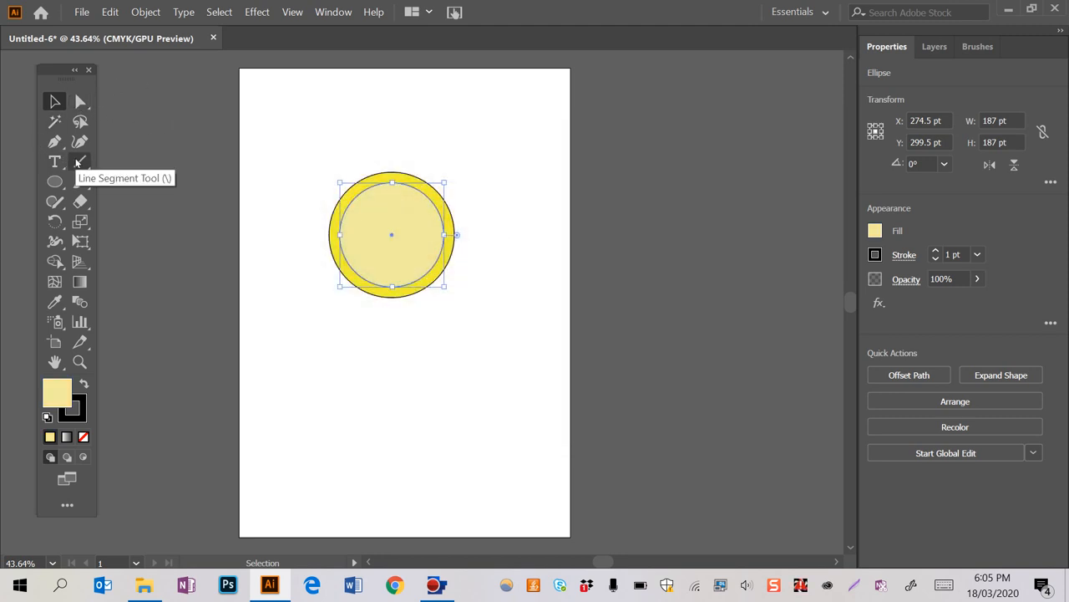
mouse_move(393, 201)
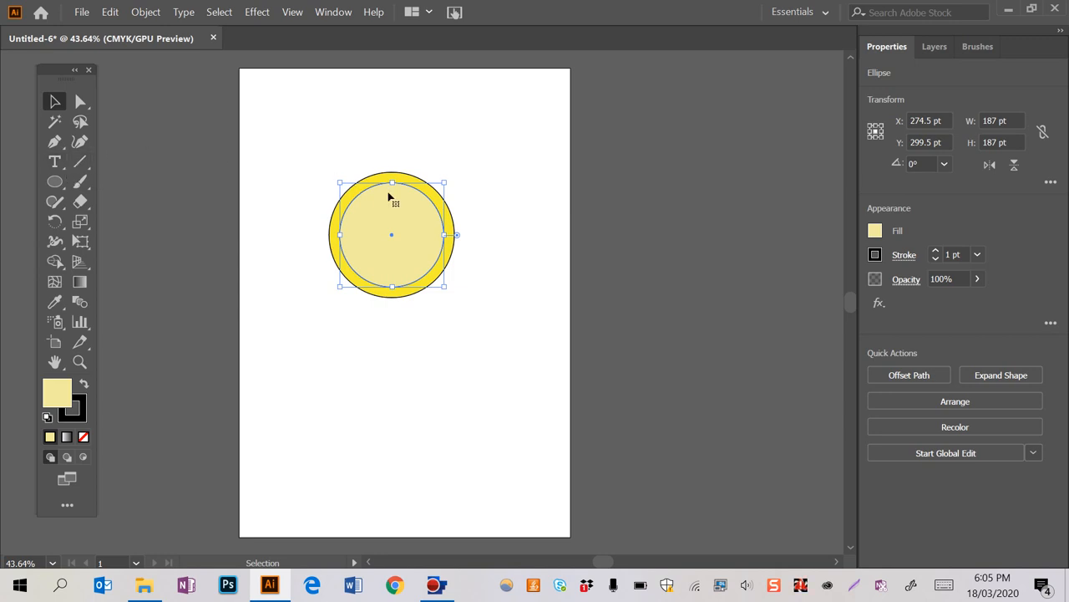
mouse_move(199, 146)
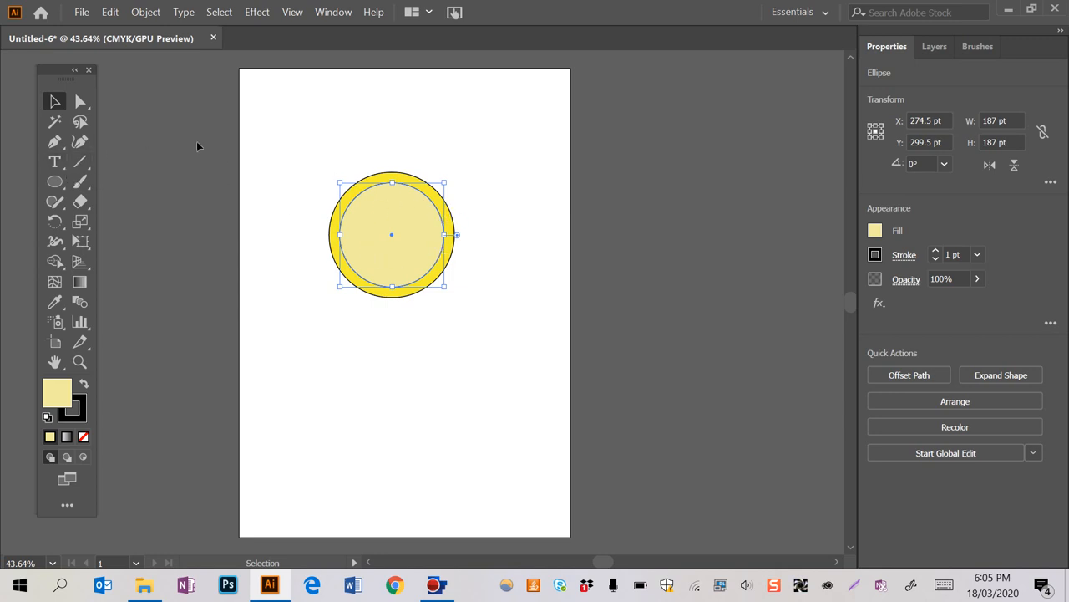
Deselect both circles and switch to the Line Segment Tool
click(154, 161)
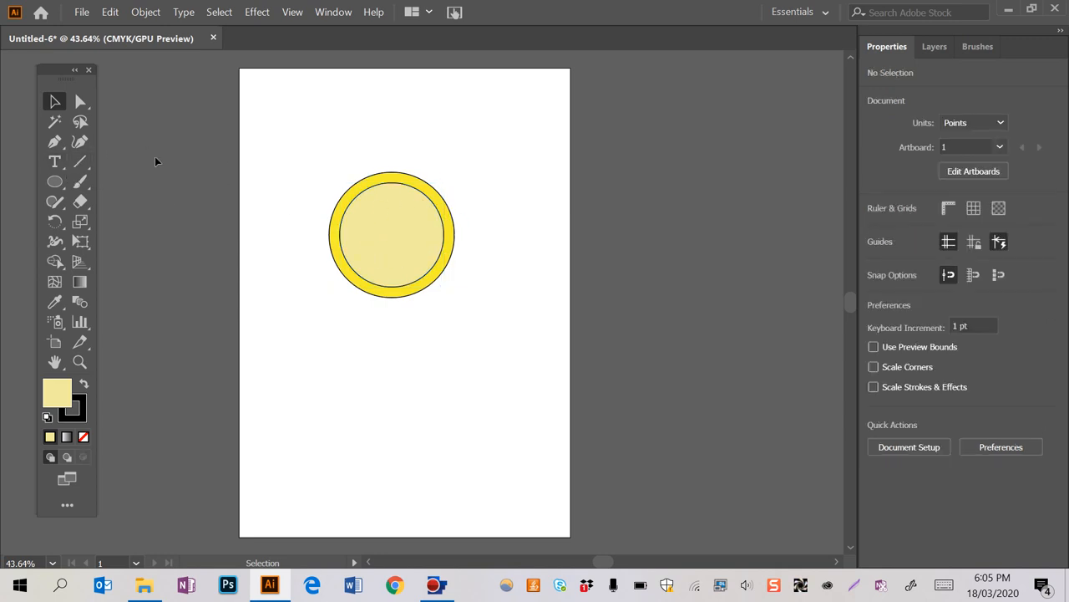
click(79, 161)
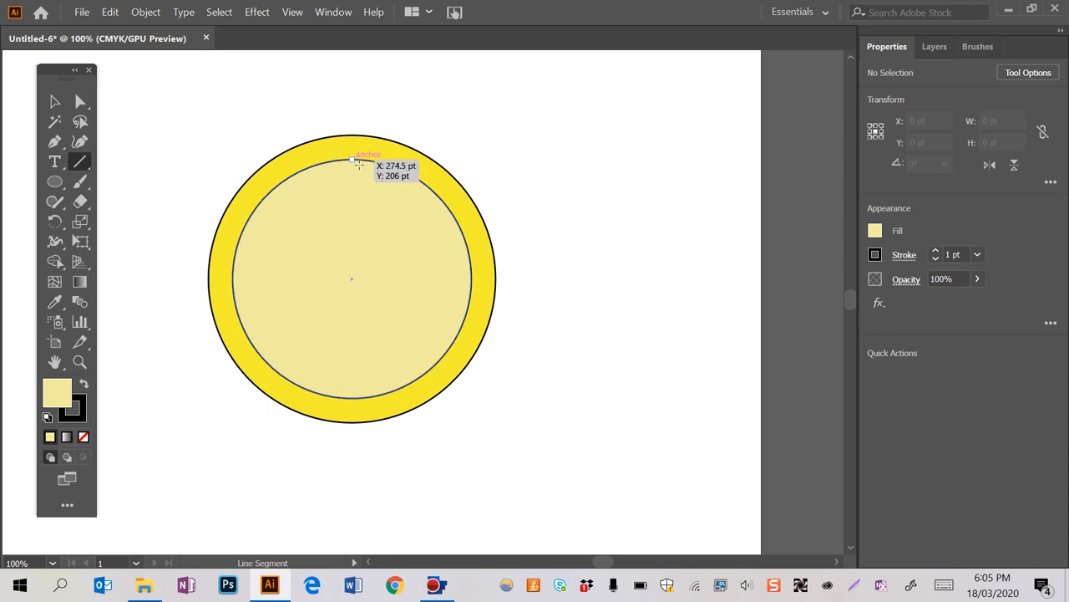
Draw vertical, horizontal and diagonal centre lines, then pull back an overshooting endpoint
drag(351, 162, 352, 399)
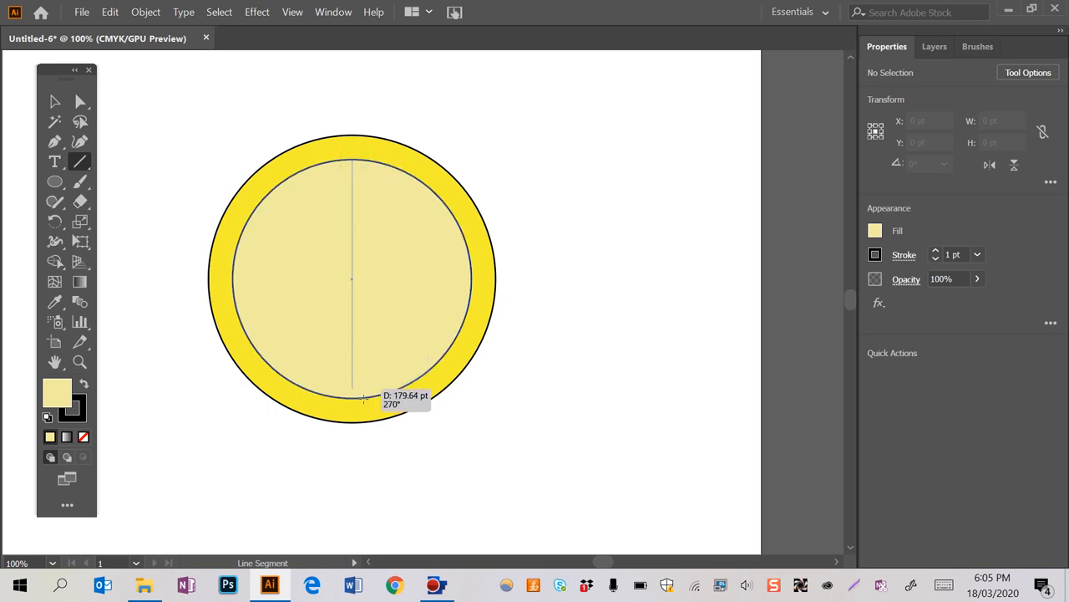
click(351, 398)
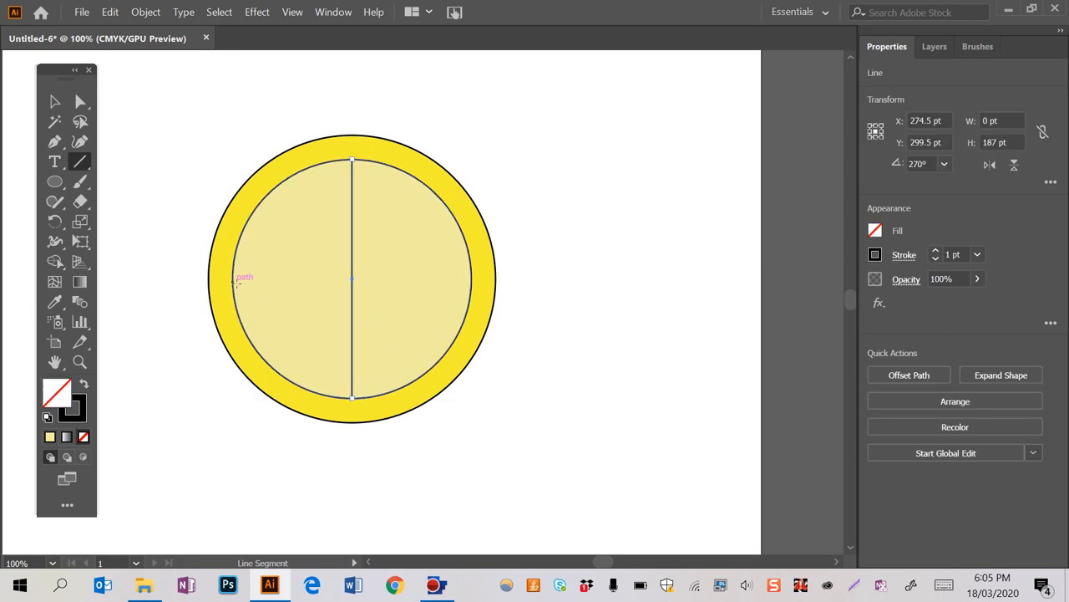
mouse_move(234, 280)
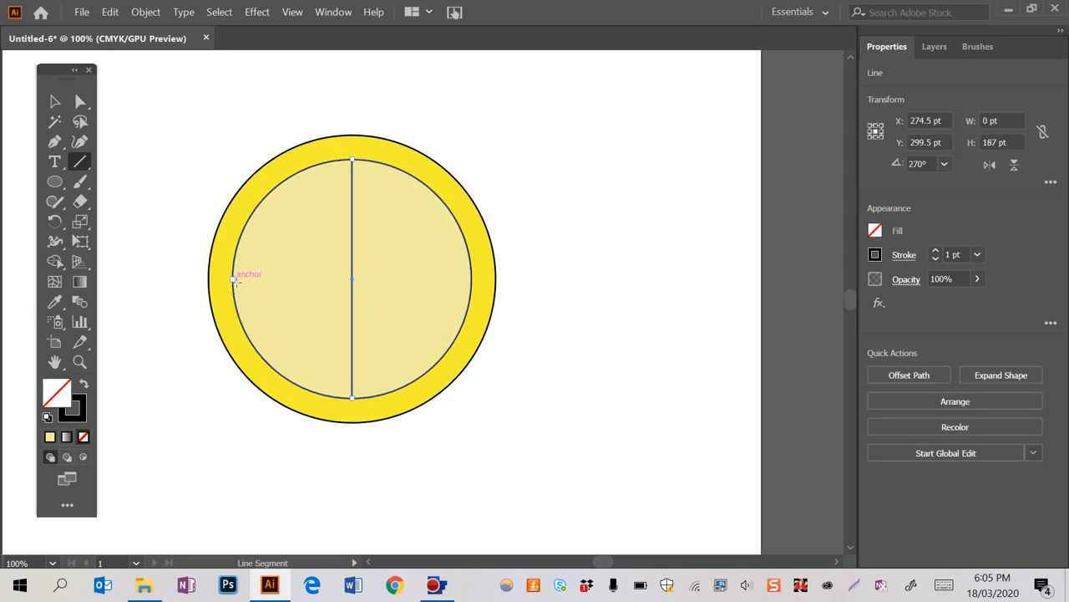
drag(234, 280, 474, 295)
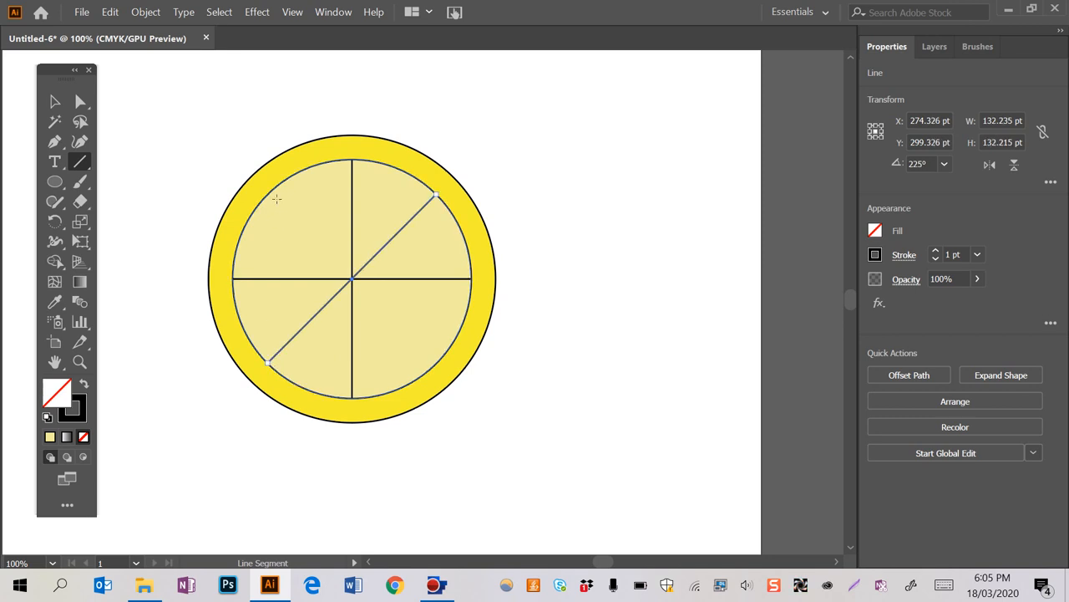
drag(276, 198, 413, 324)
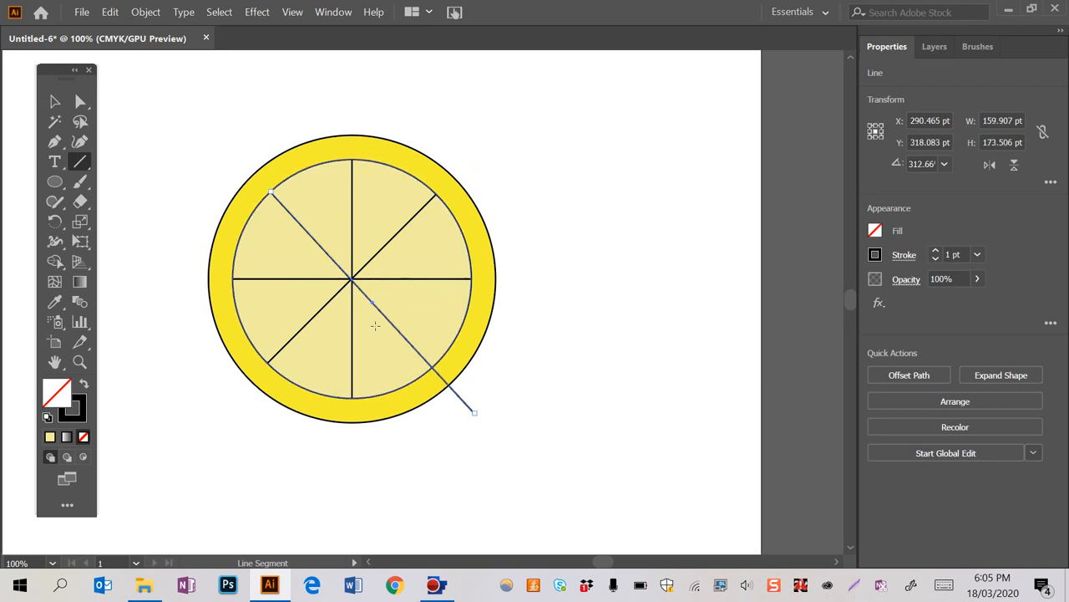
mouse_move(367, 349)
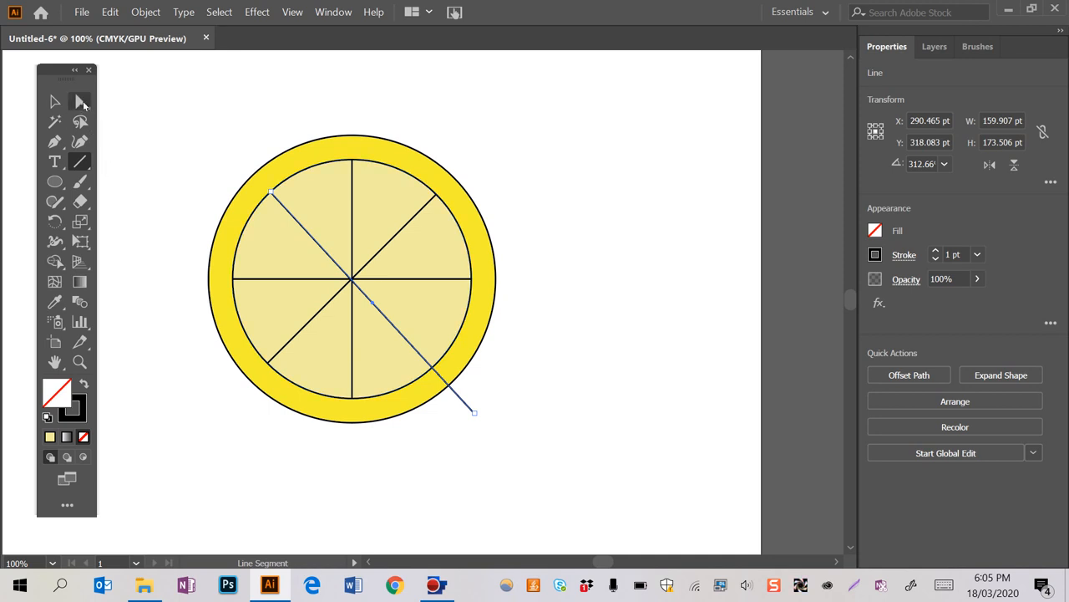
click(78, 101)
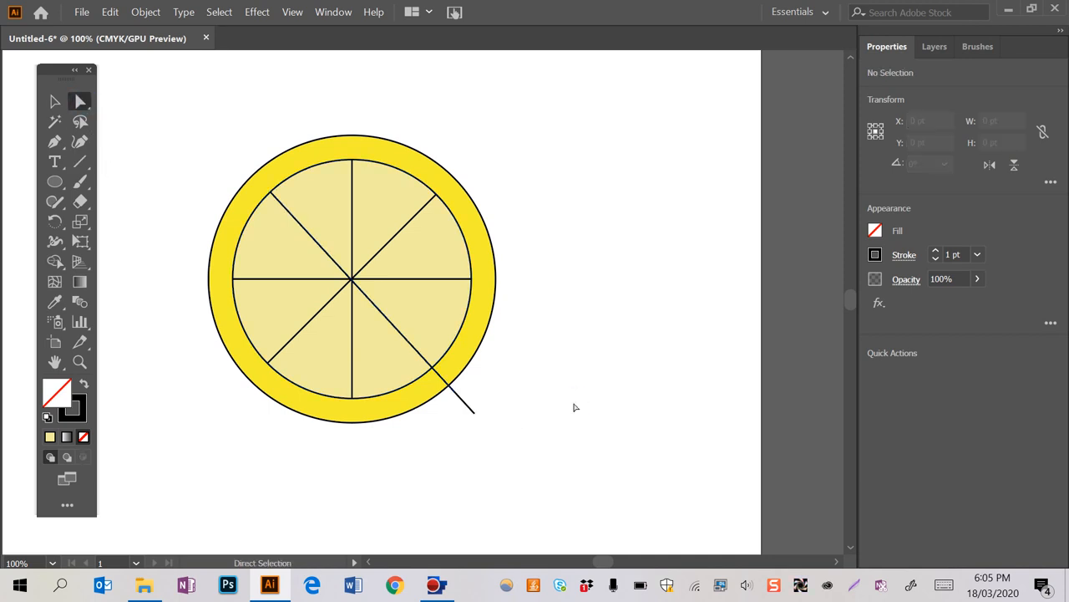
drag(475, 412, 451, 403)
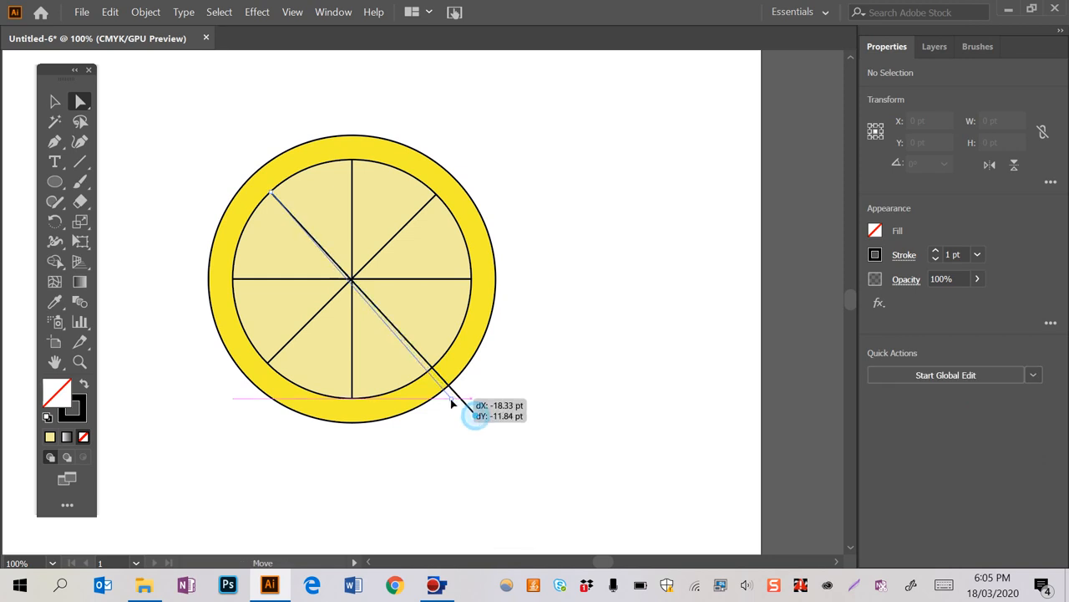